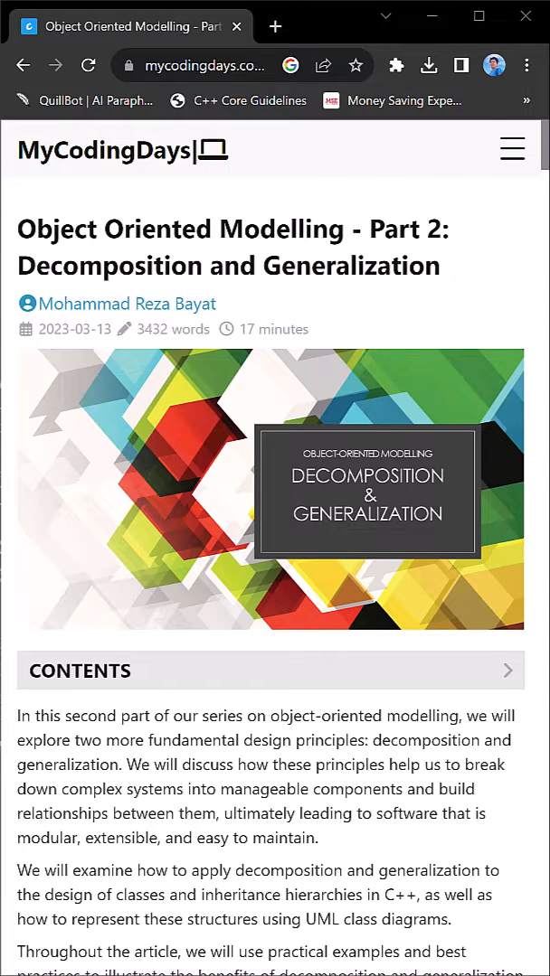
Bring up Chrome DevTools (Ctrl+Shift+I) on the Object Oriented Modelling article page.
{"action": "key", "text": "ctrl+shift+i"}
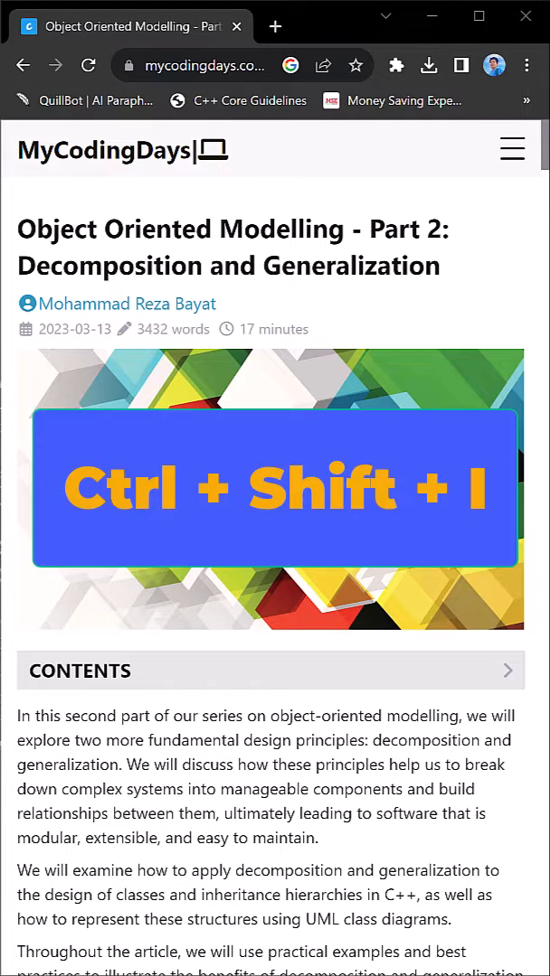
{"action": "key", "text": "ctrl+shift+i"}
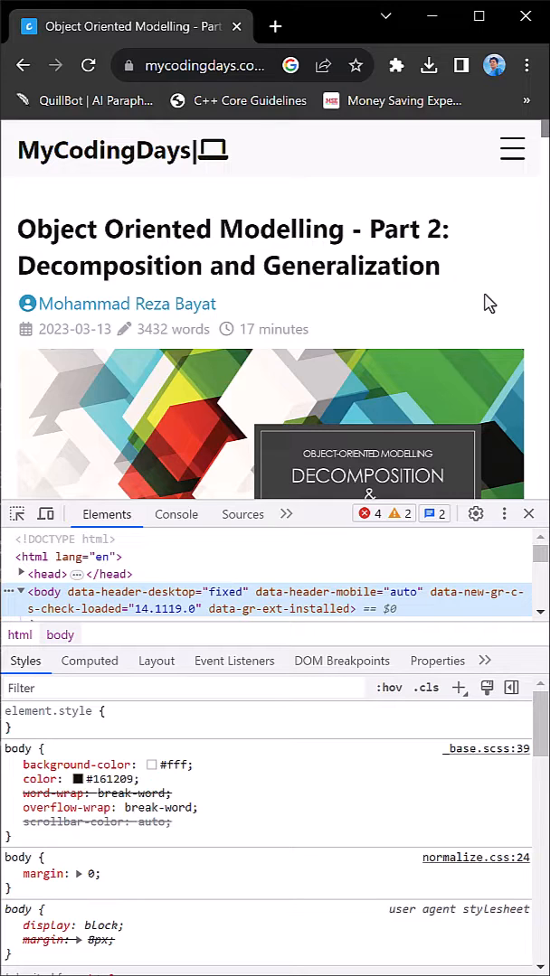
Bring up the DevTools command menu (Ctrl+Shift+P) listing commands like Show Console.
{"action": "key", "text": "Ctrl+Shift+P"}
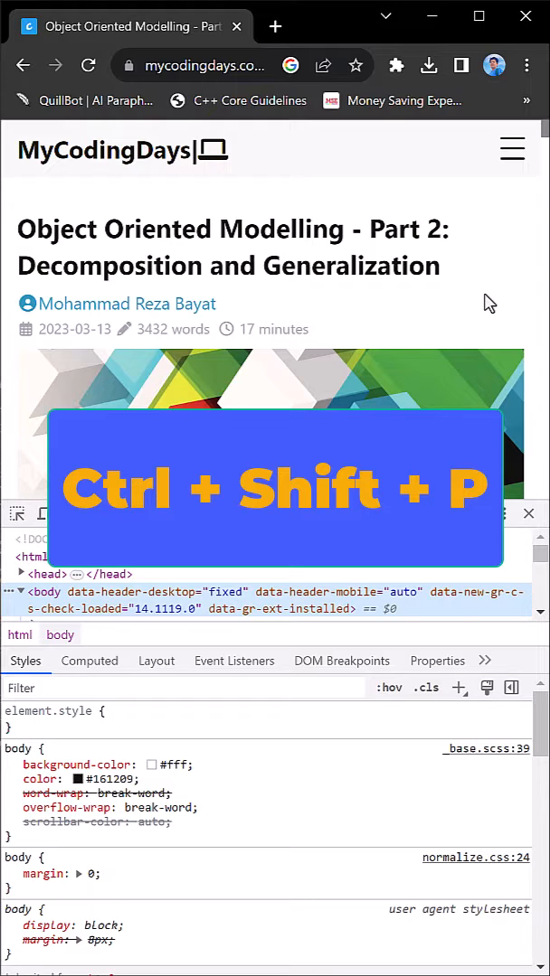
{"action": "key", "text": "Ctrl+Shift+P"}
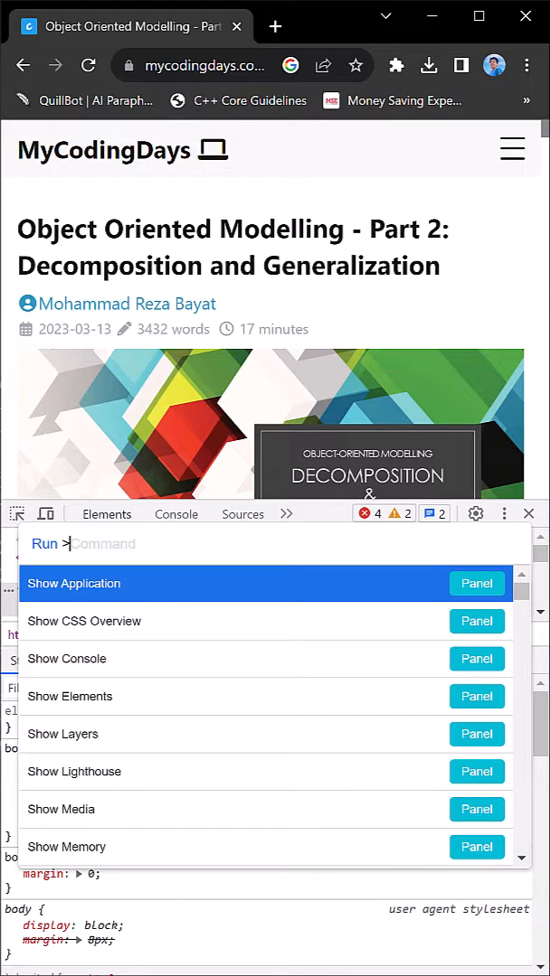
Filter the commands to 'sc' screenshot entries and run Capture full size screenshot of the article.
{"action": "type", "text": "screenshot"}
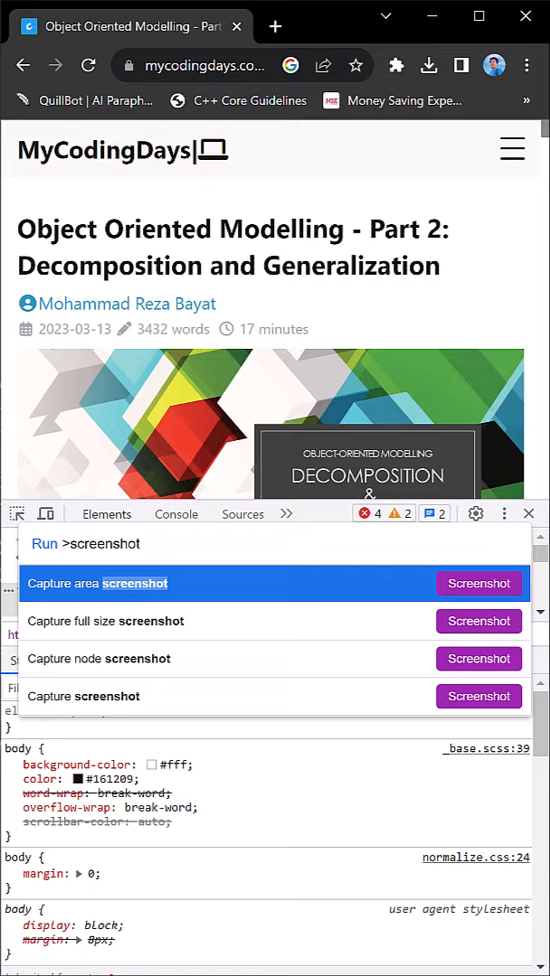
{"action": "key", "text": "Escape"}
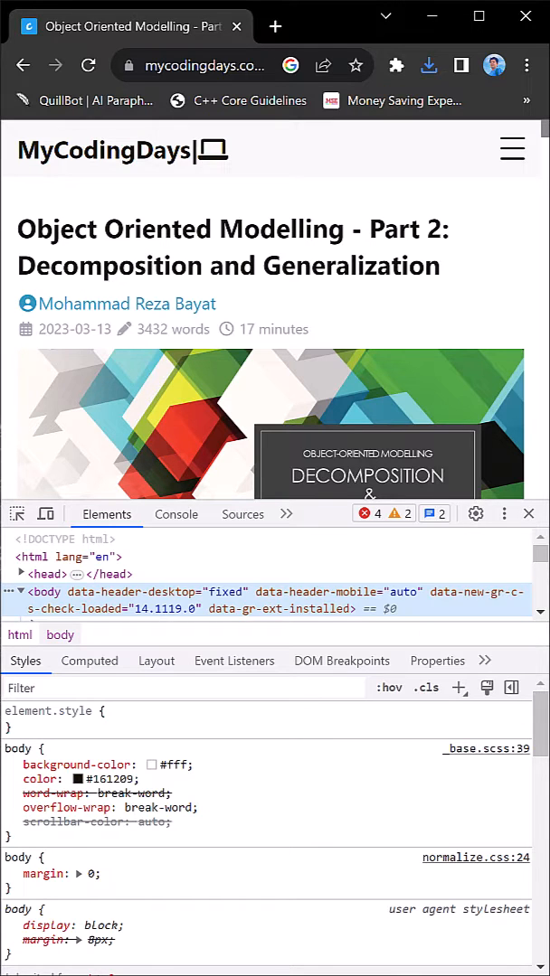